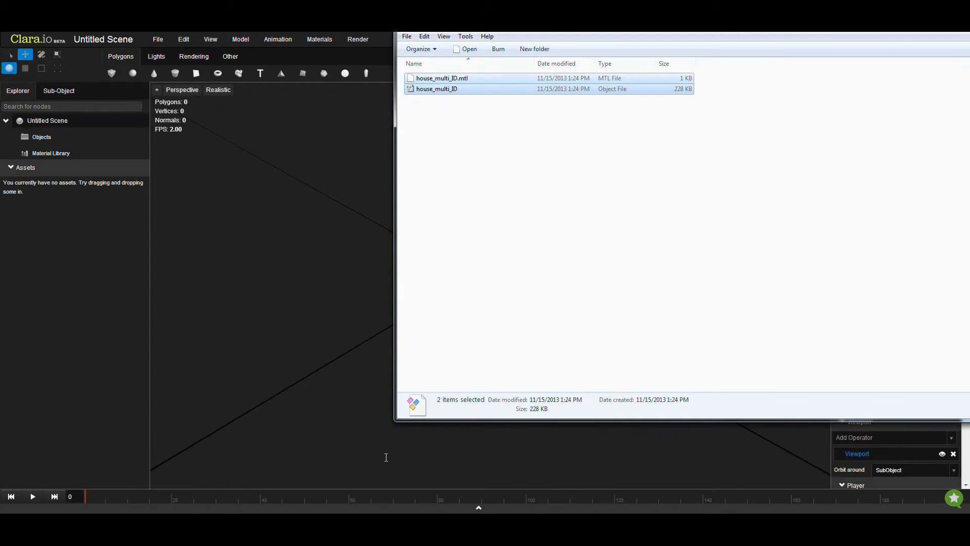
Step: Import house_multi_ID.obj with its .mtl materials into the empty scene by dragging from Explorer
left_click(460, 115)
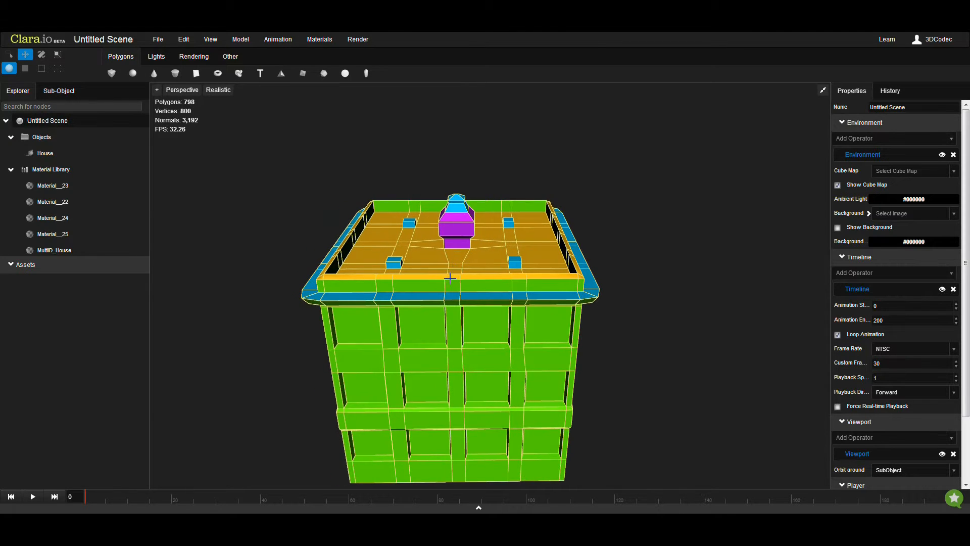
Step: Select the chimney's top face and grow the selection until every chimney face is included
left_click_drag(452, 279, 434, 260)
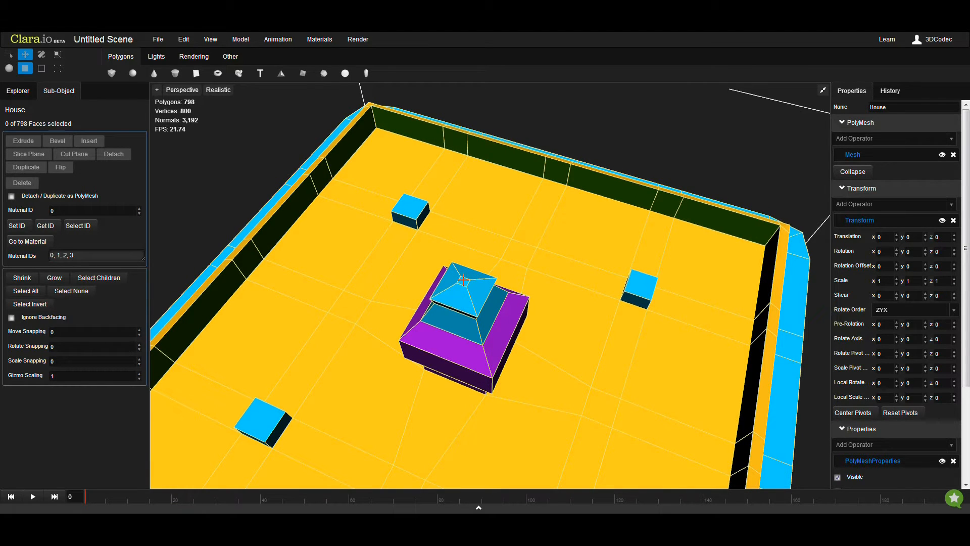
left_click(461, 280)
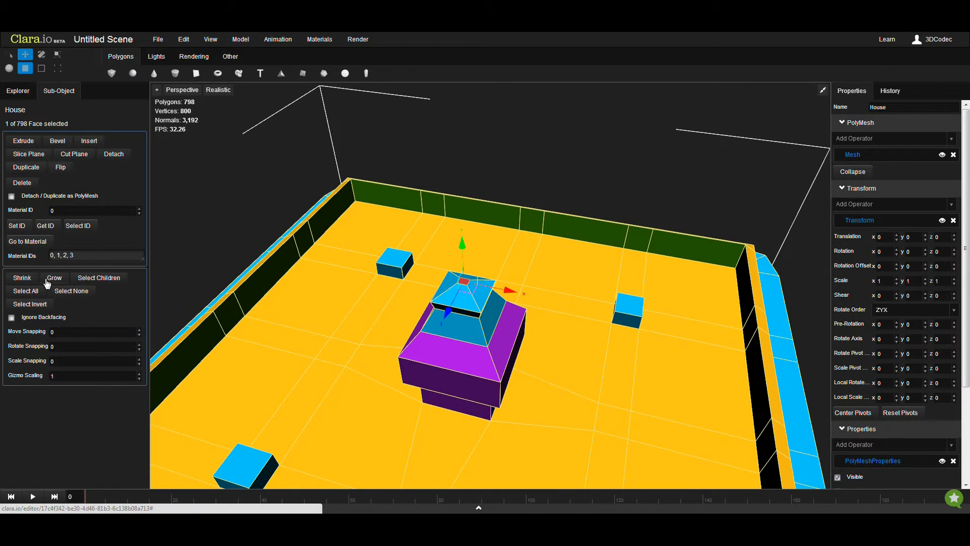
left_click(53, 277)
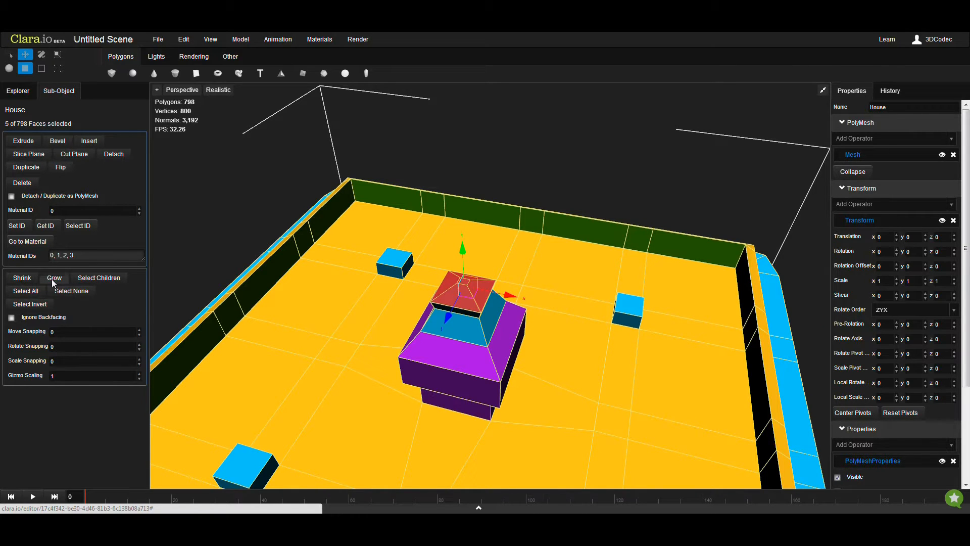
left_click(54, 277)
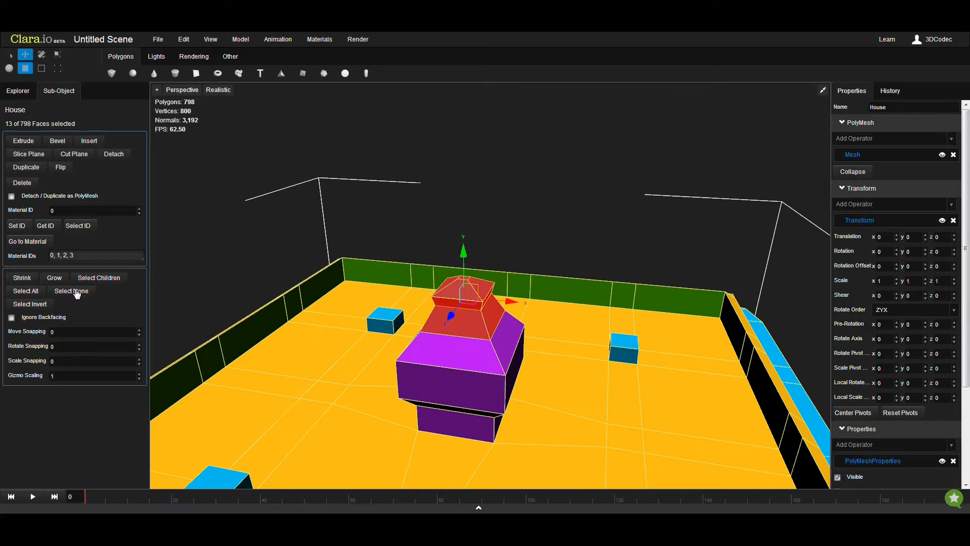
left_click(54, 277)
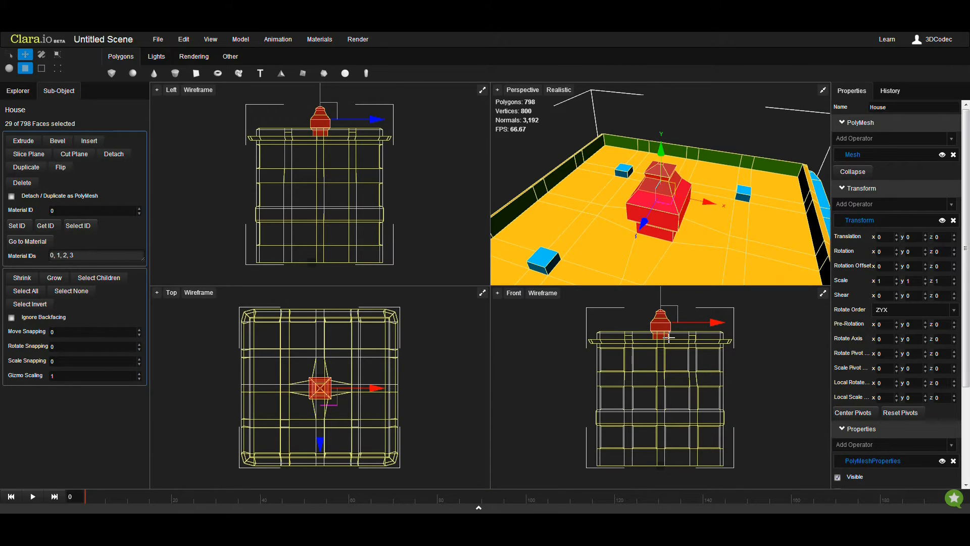
Step: Detach the chimney faces and raise them above the roof along Y, leaving an opening
left_click(822, 90)
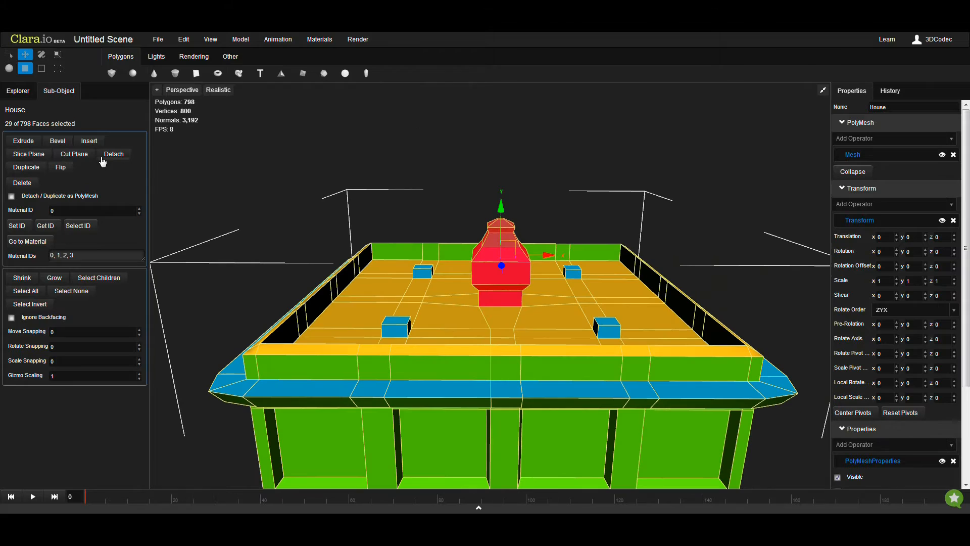
mouse_move(114, 154)
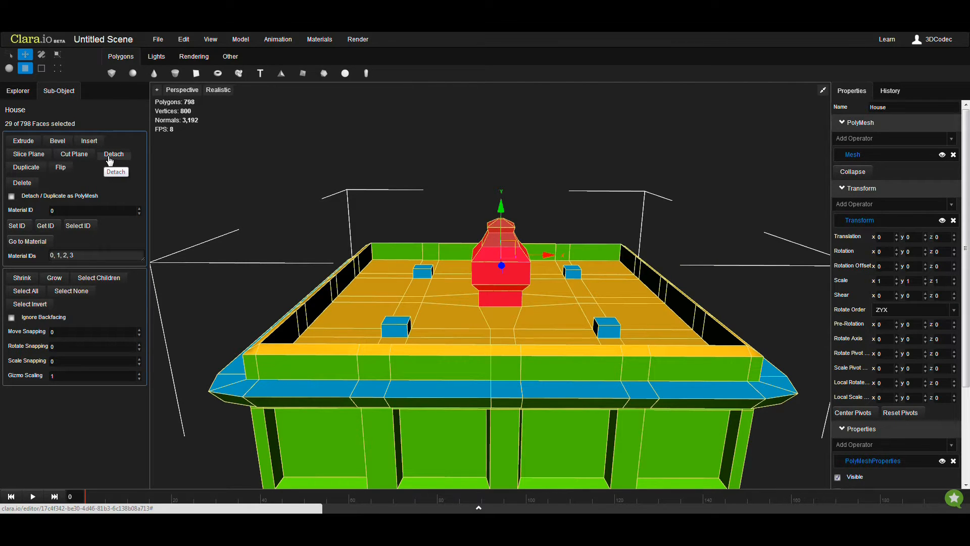
left_click(113, 153)
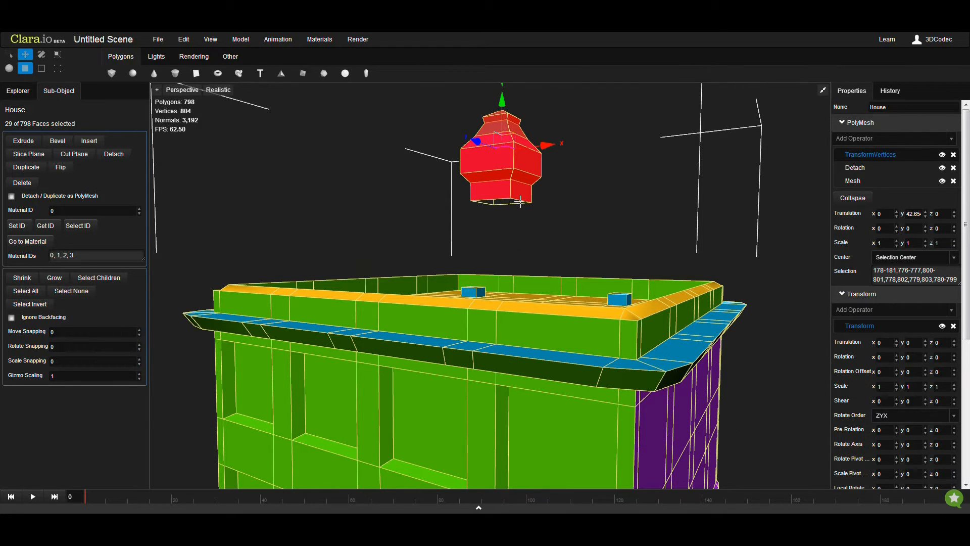
left_click_drag(463, 310, 470, 260)
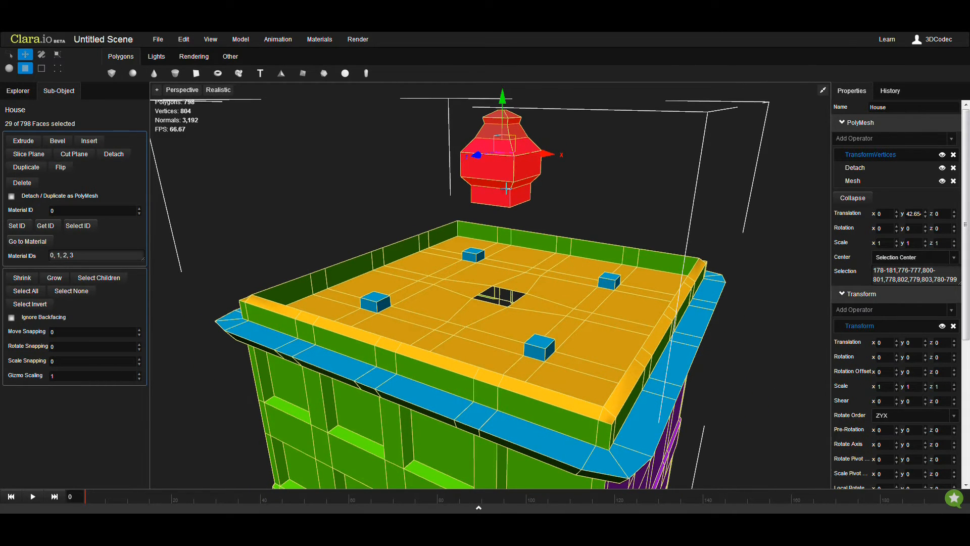
mouse_move(506, 247)
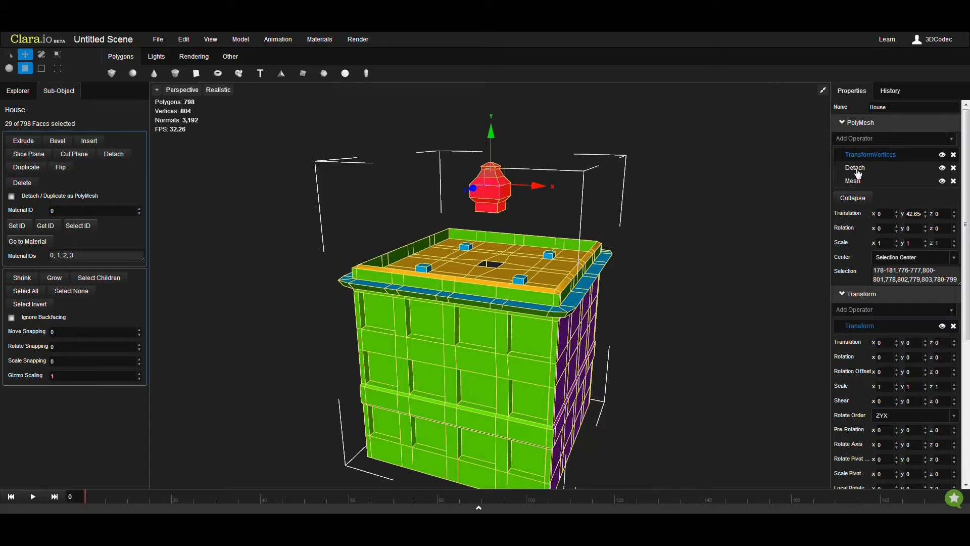
mouse_move(858, 173)
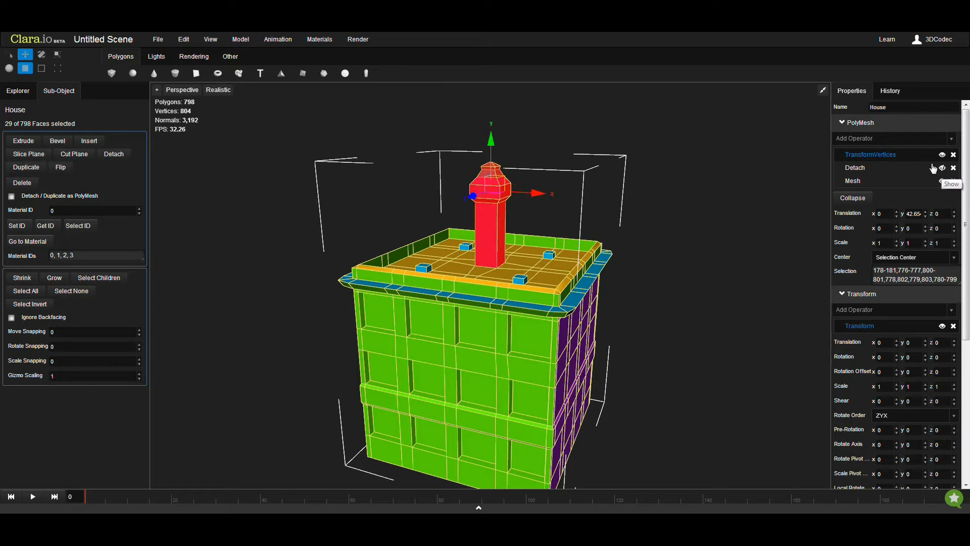
Step: Remove the TransformVertices and Detach operators so the chimney rejoins the roof
left_click(943, 167)
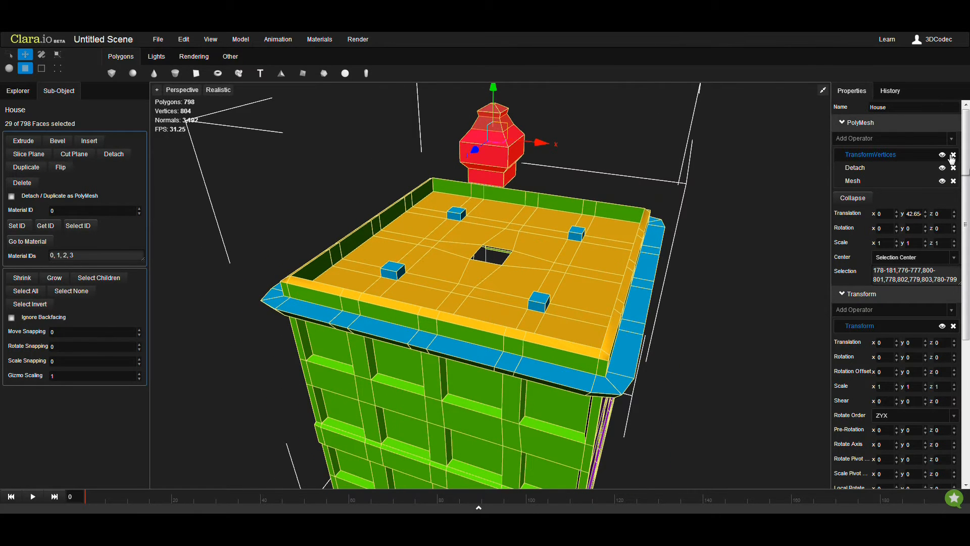
left_click(953, 154)
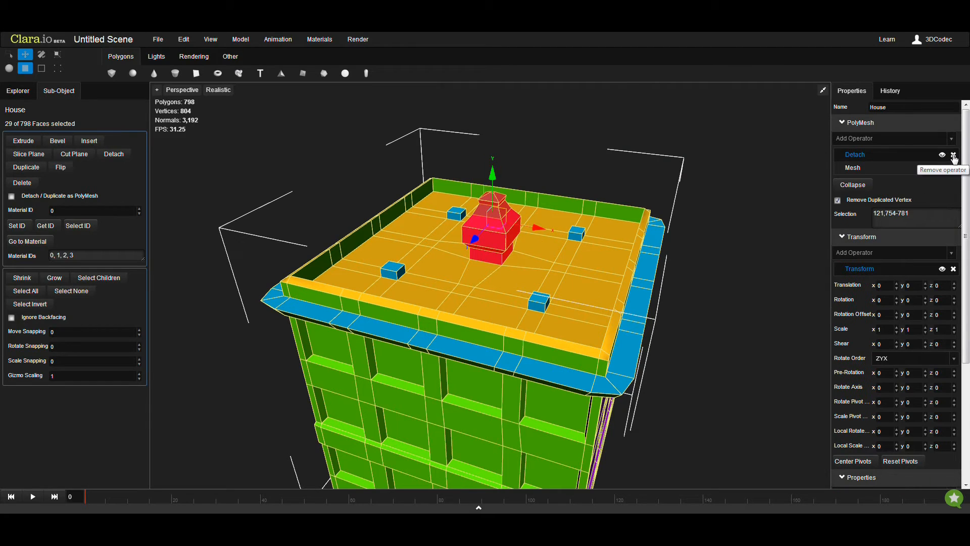
left_click(953, 155)
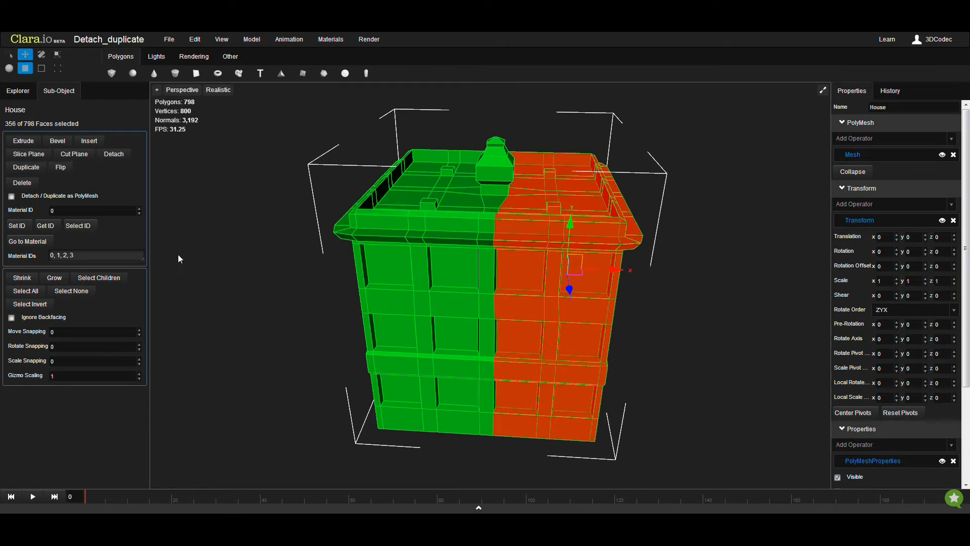
mouse_move(26, 170)
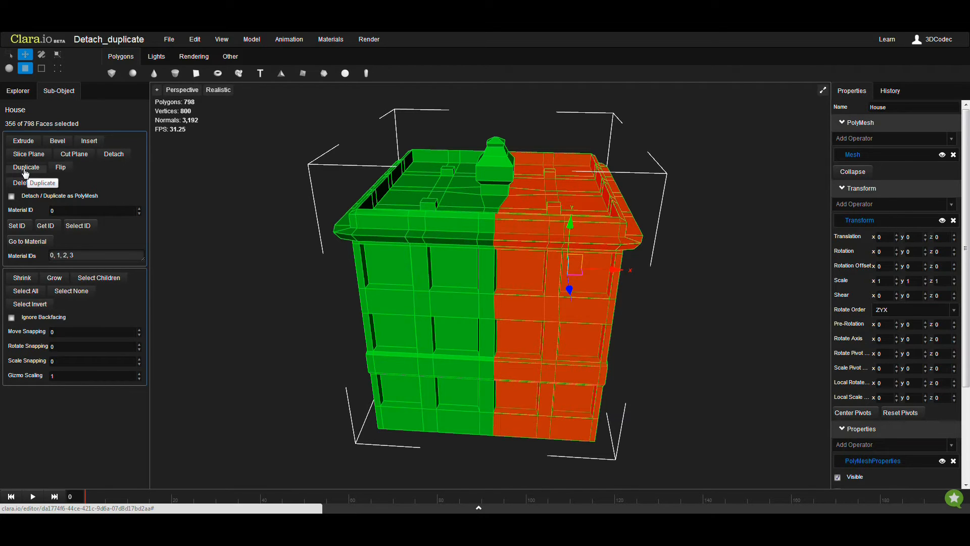
left_click(26, 167)
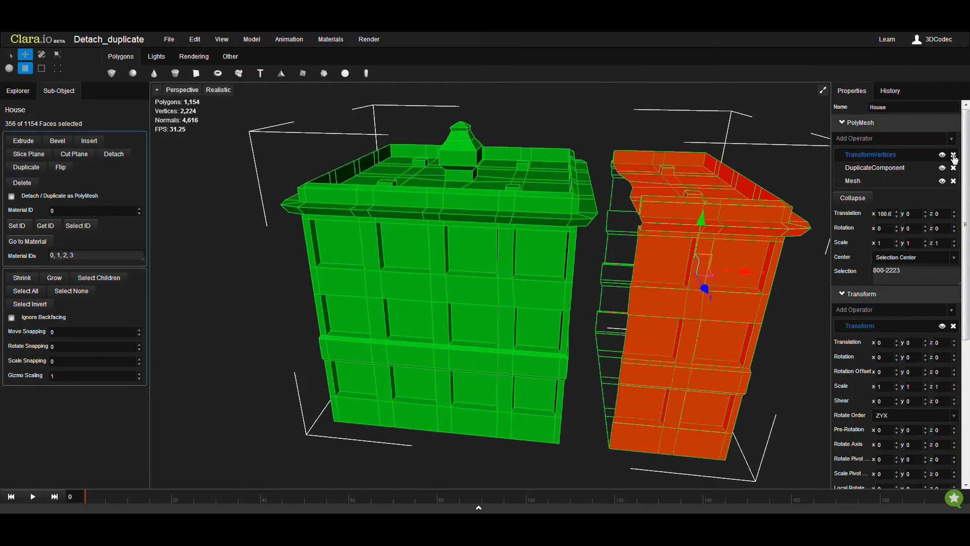
left_click(953, 155)
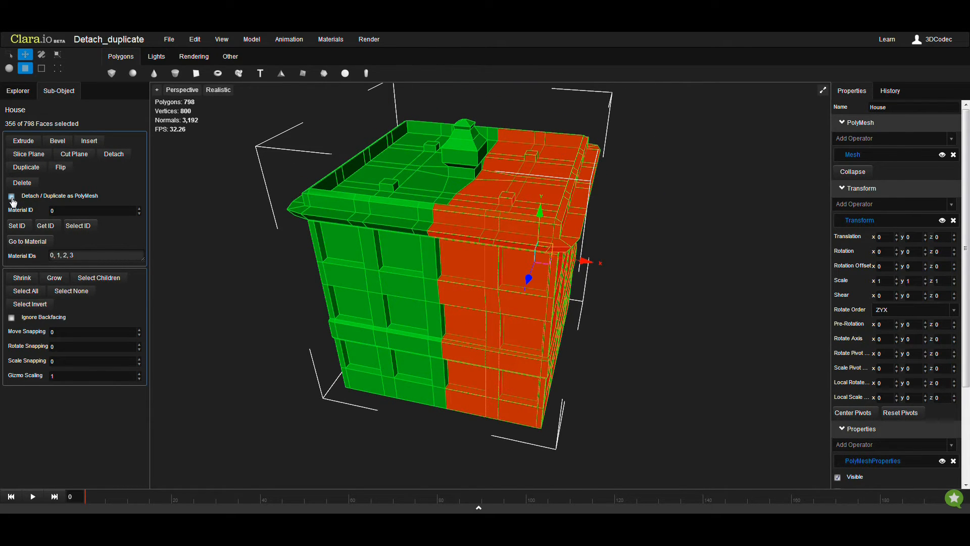
Step: Detach the selected half as a separate mesh and return to Object mode with Explorer shown
left_click(11, 196)
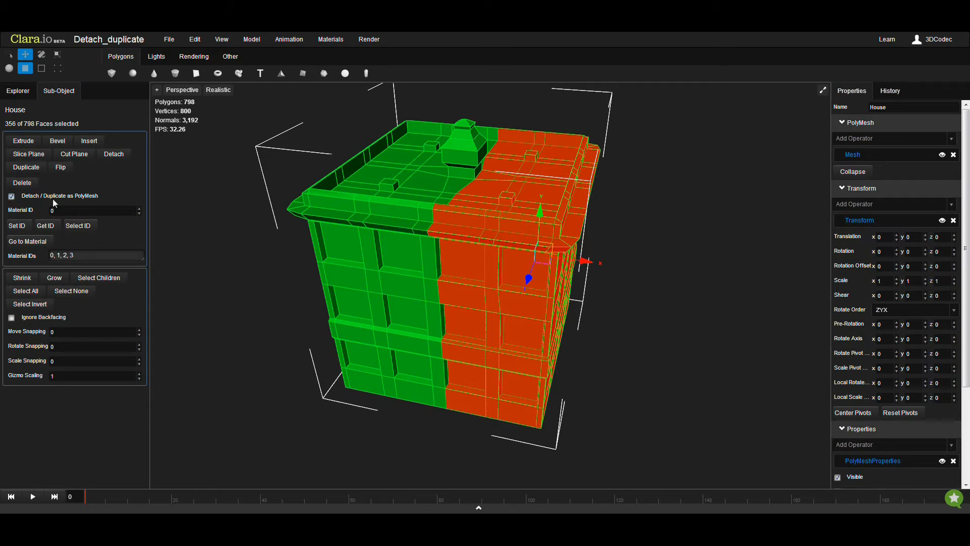
mouse_move(27, 167)
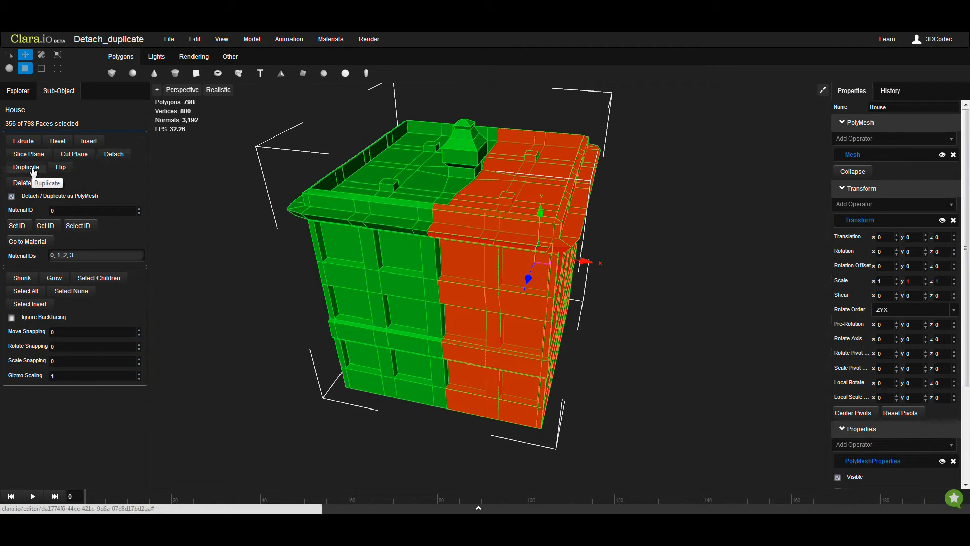
mouse_move(114, 154)
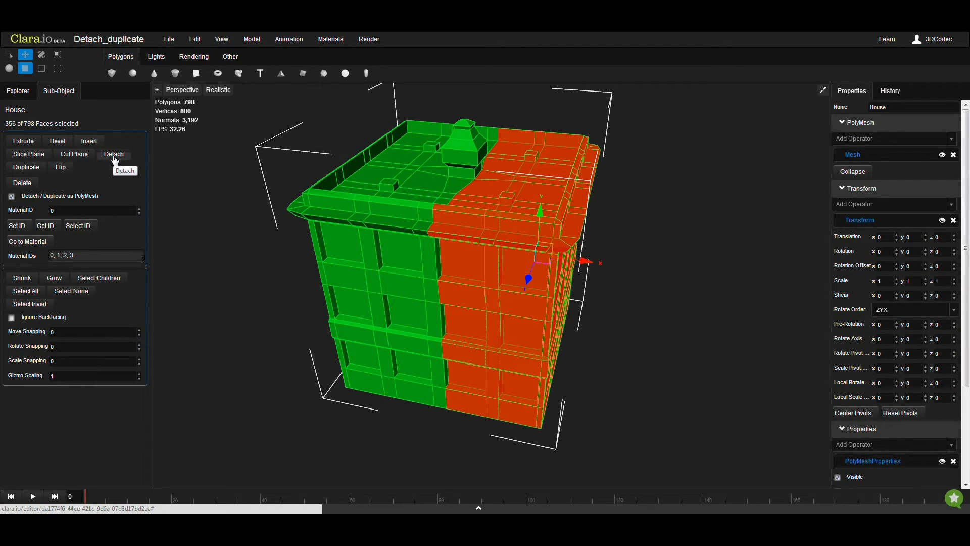
left_click(113, 153)
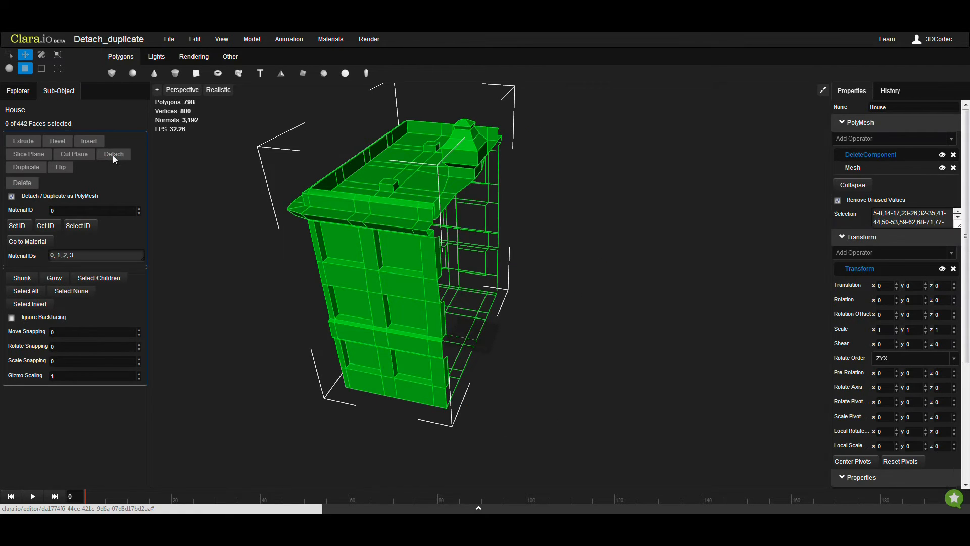
left_click(113, 153)
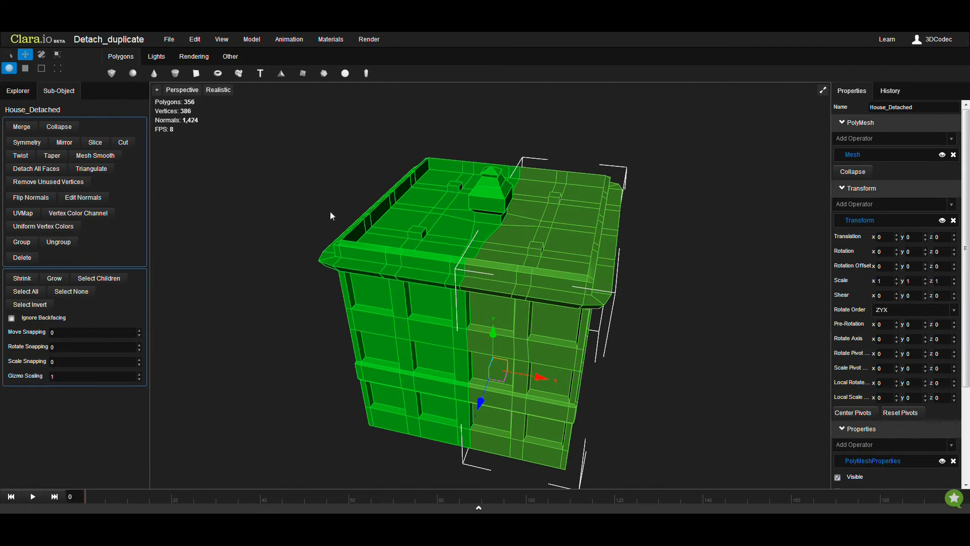
left_click(17, 90)
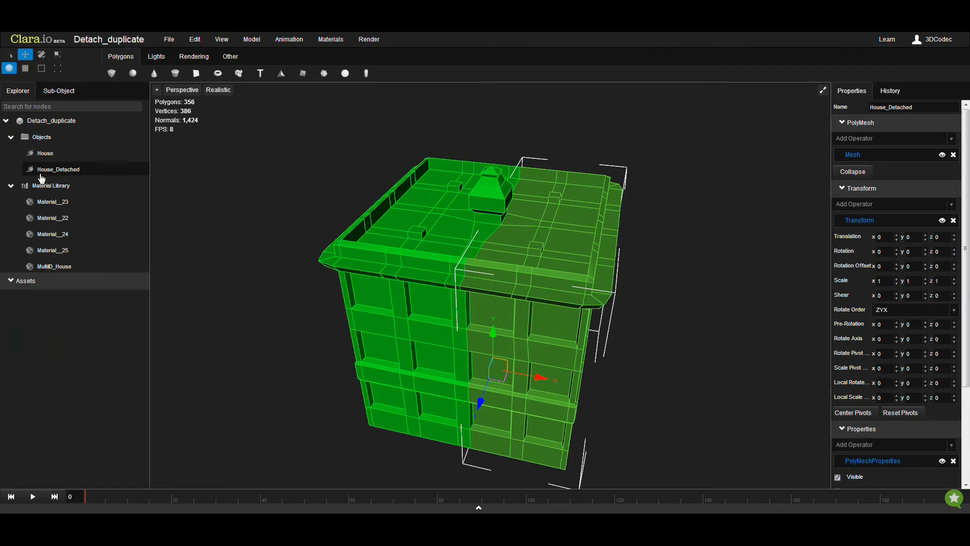
Step: Check the House and House_Detached objects and restore the original House to its full mesh
left_click(44, 153)
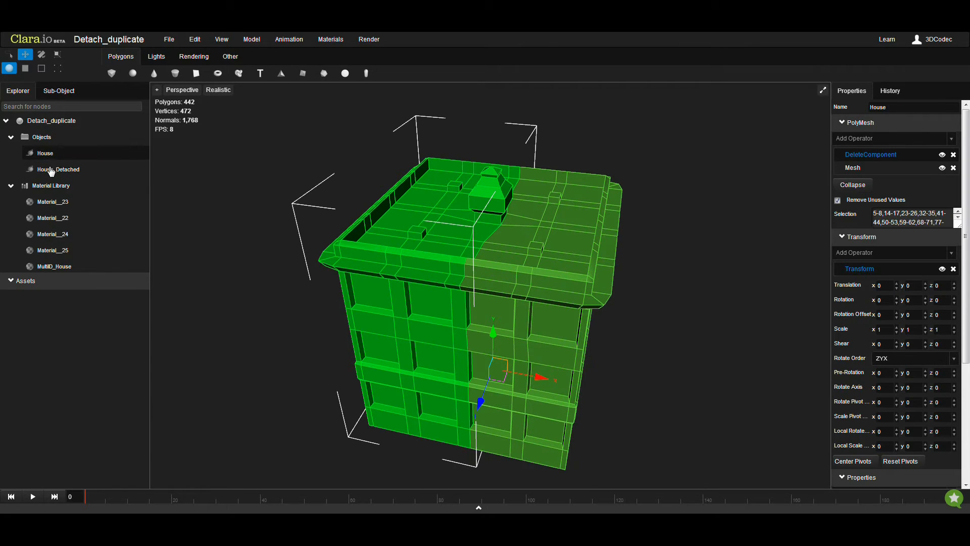
left_click(59, 169)
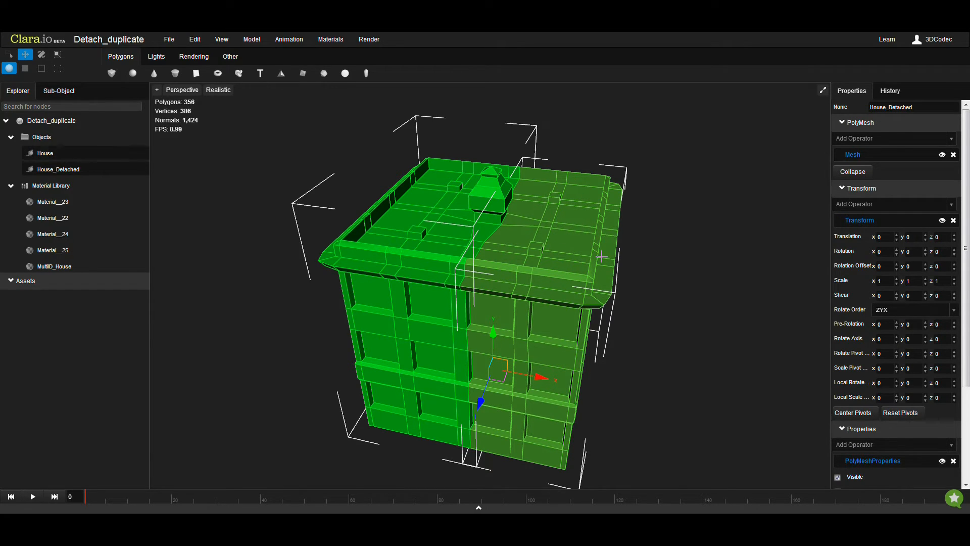
left_click(59, 90)
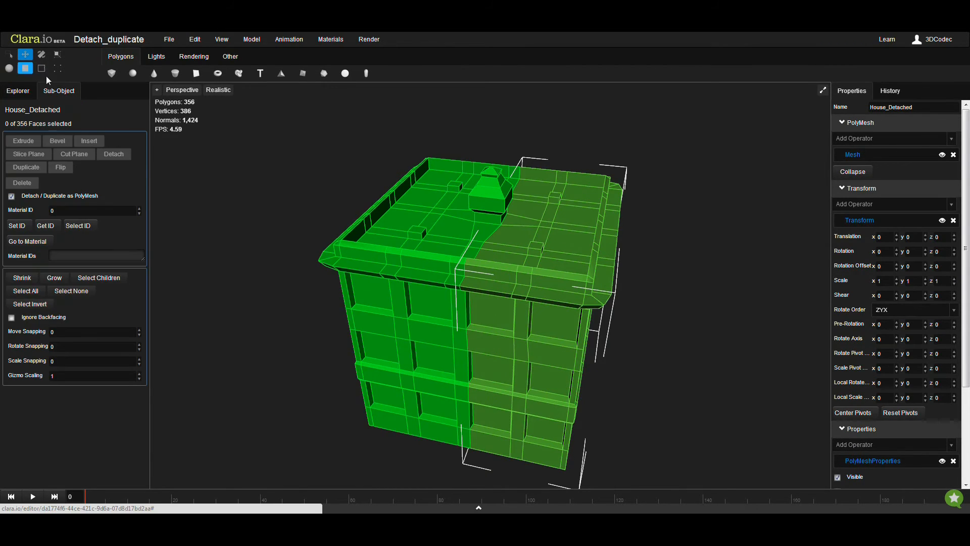
left_click(25, 290)
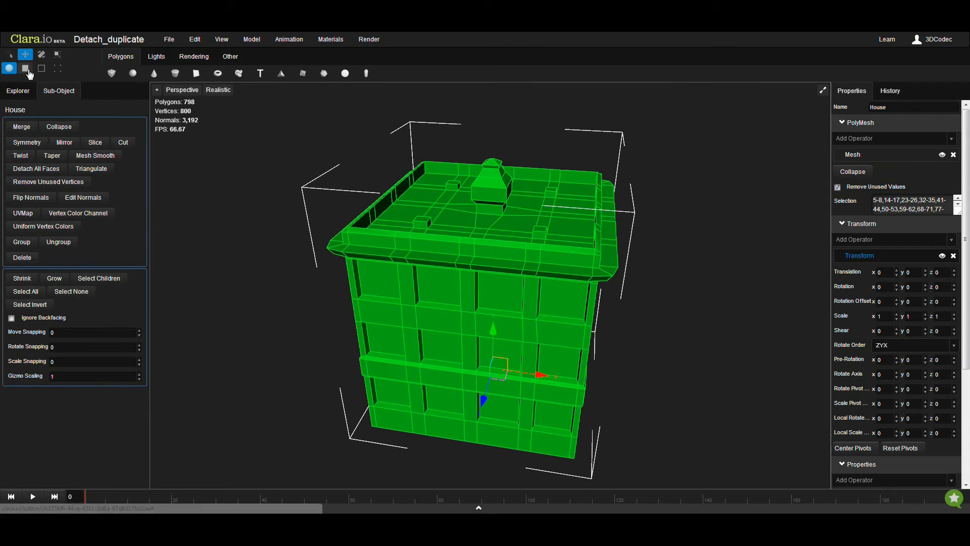
Step: Move House_Detached out beside the house, then select both objects and bring up their actions
left_click(26, 68)
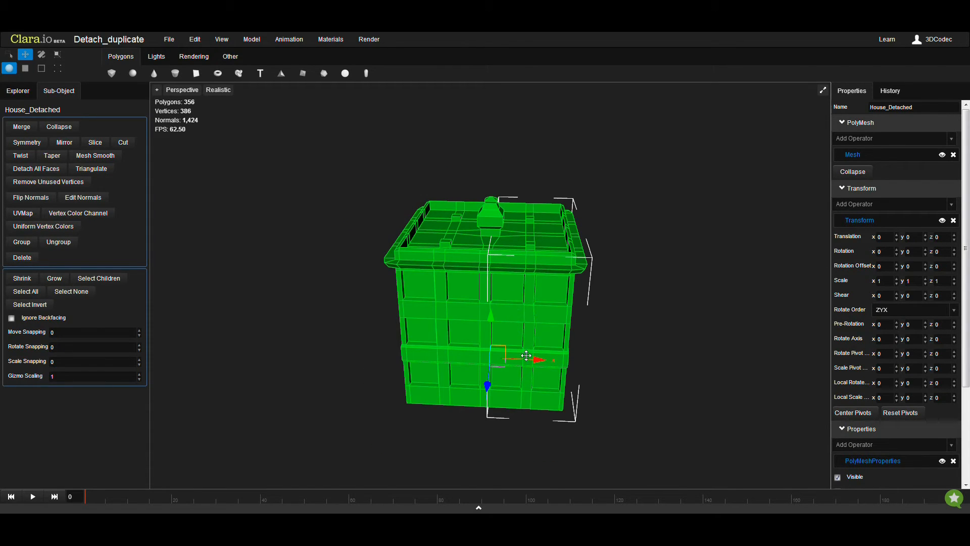
mouse_move(539, 360)
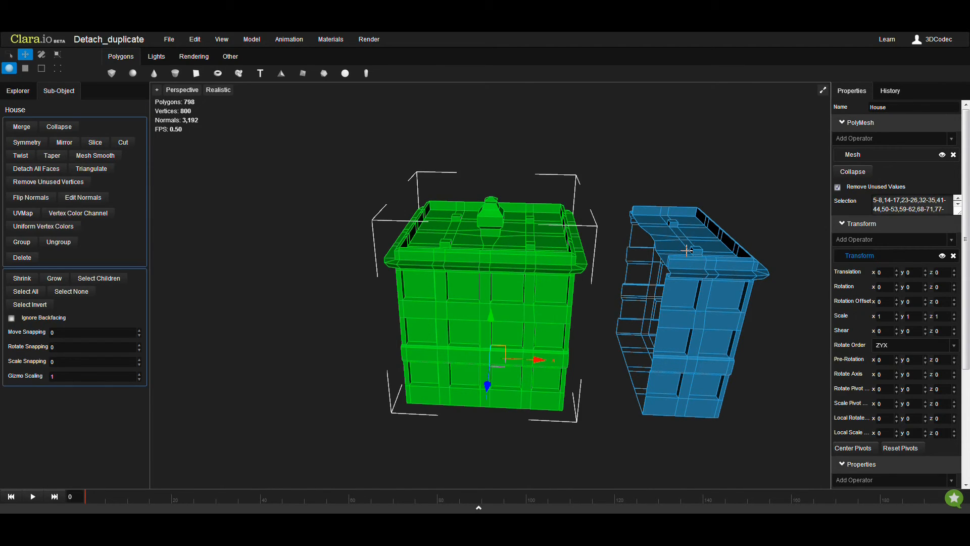
left_click(35, 169)
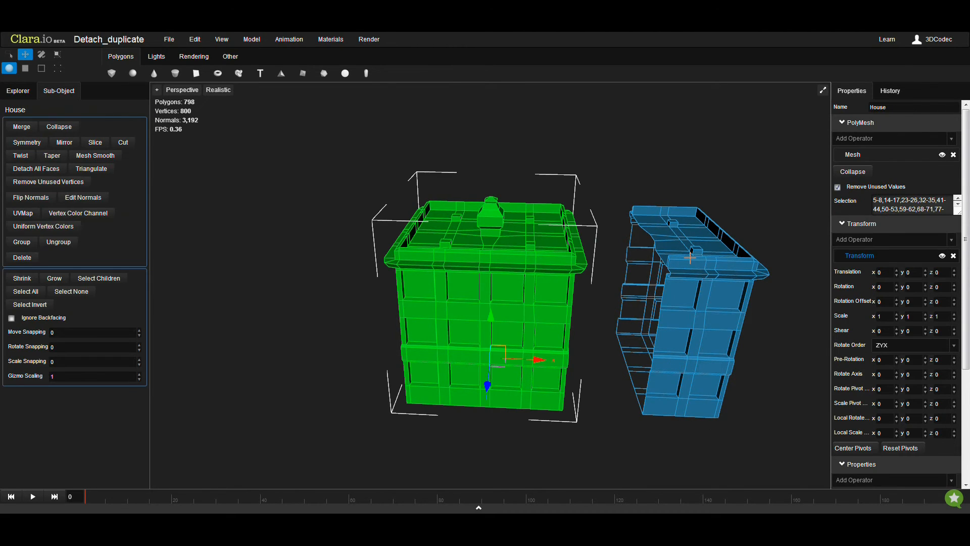
left_click(37, 169)
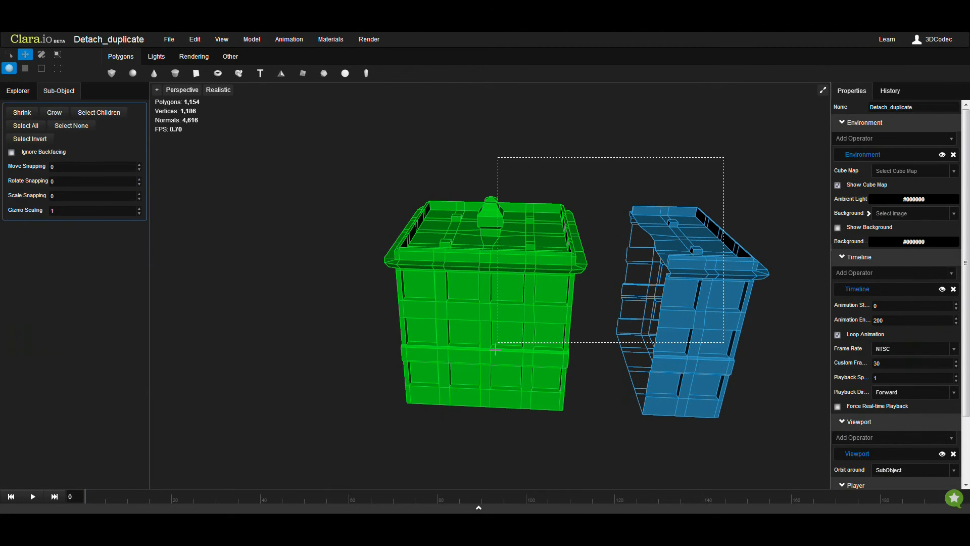
right_click(533, 257)
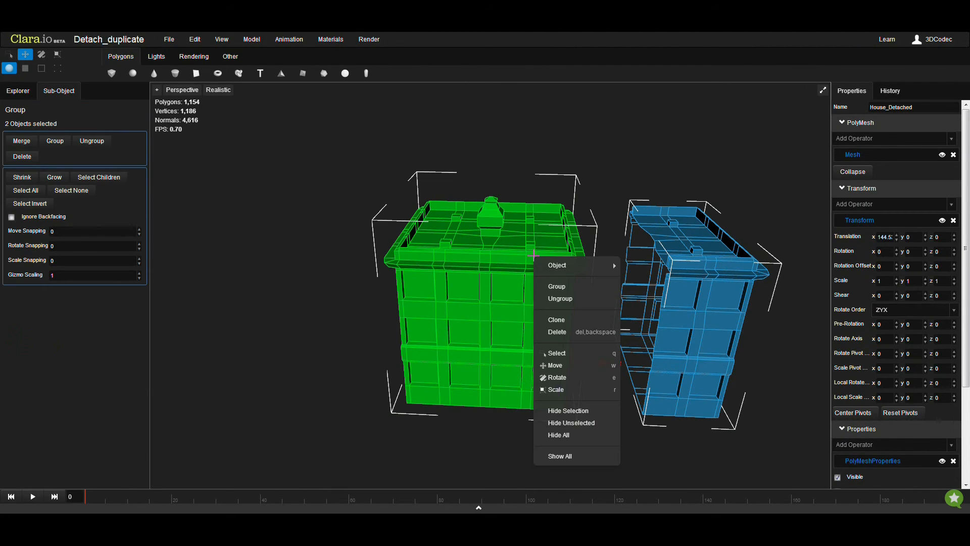
mouse_move(556, 265)
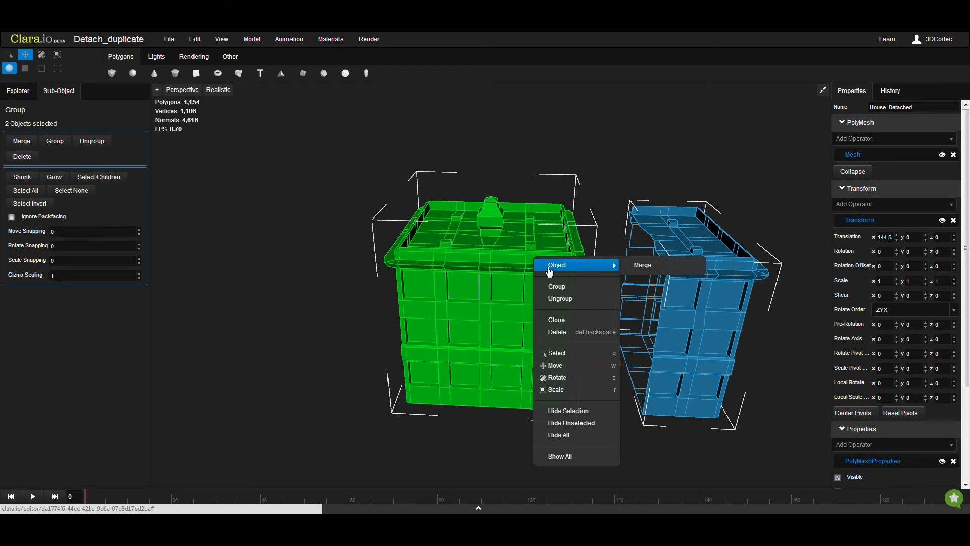
mouse_move(643, 264)
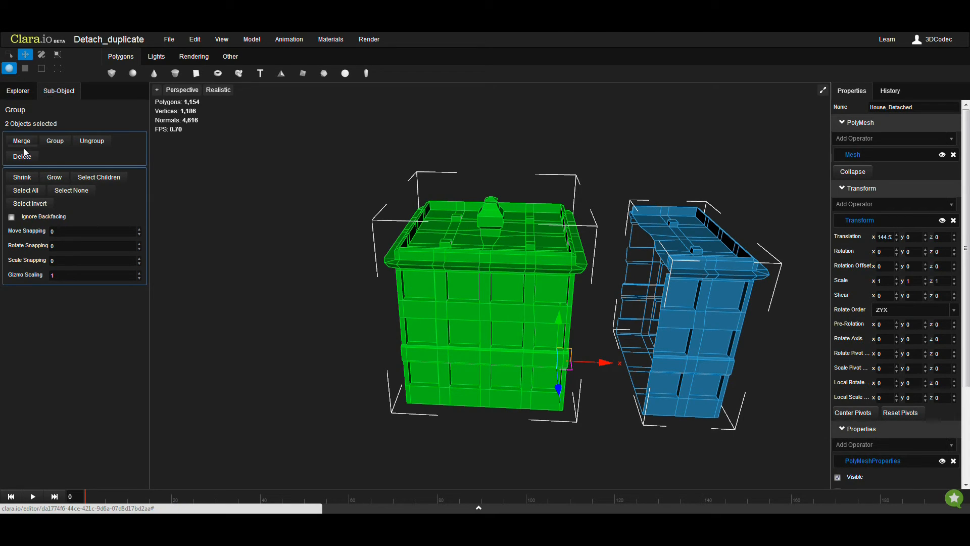
Step: Merge House and House_Detached into one Merged_Meshes object via Model > Merge
left_click(251, 39)
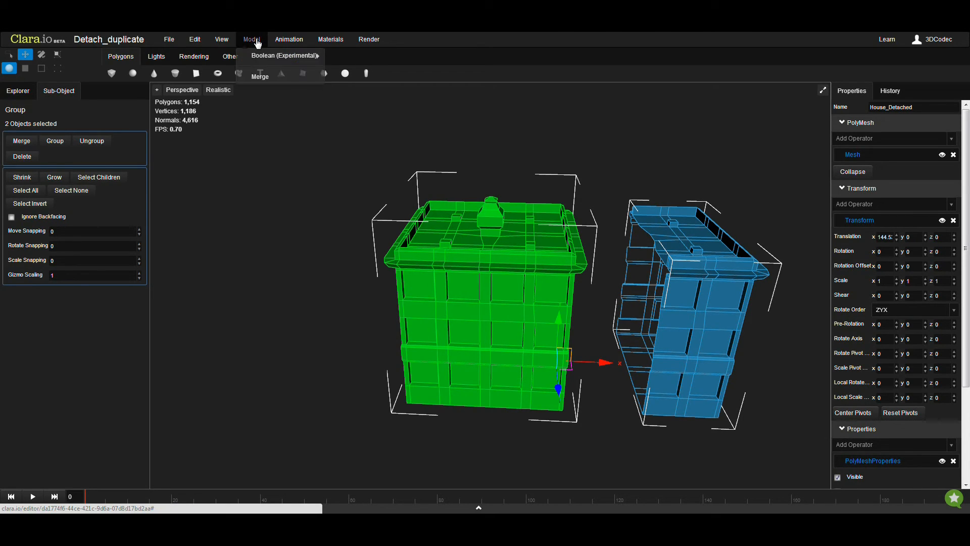
mouse_move(259, 76)
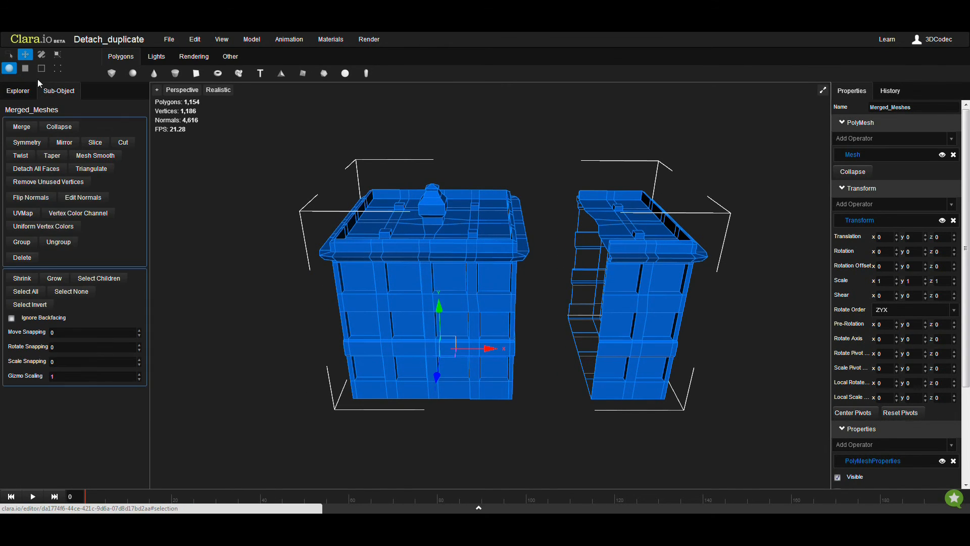
Step: Switch Merged_Meshes into Face sub-object mode for face-level editing
left_click(24, 67)
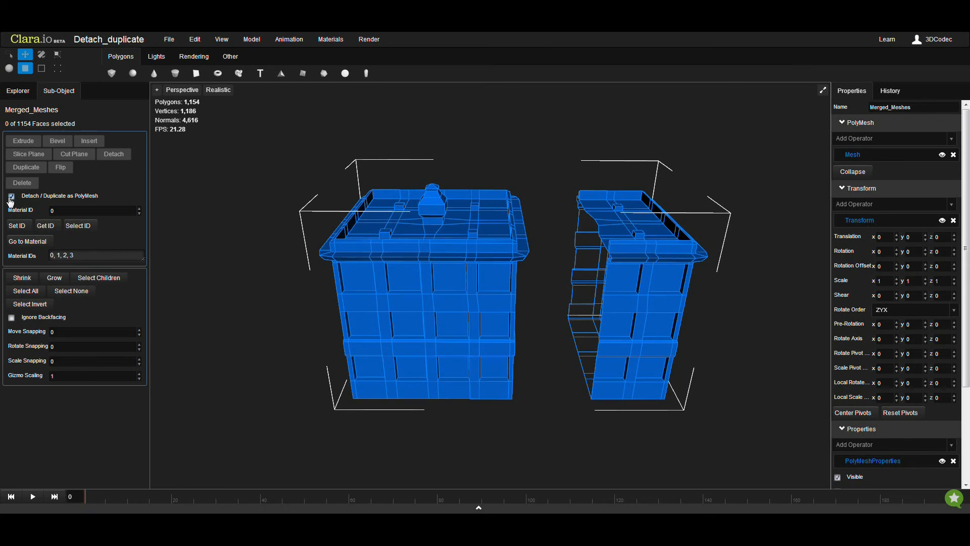
mouse_move(110, 161)
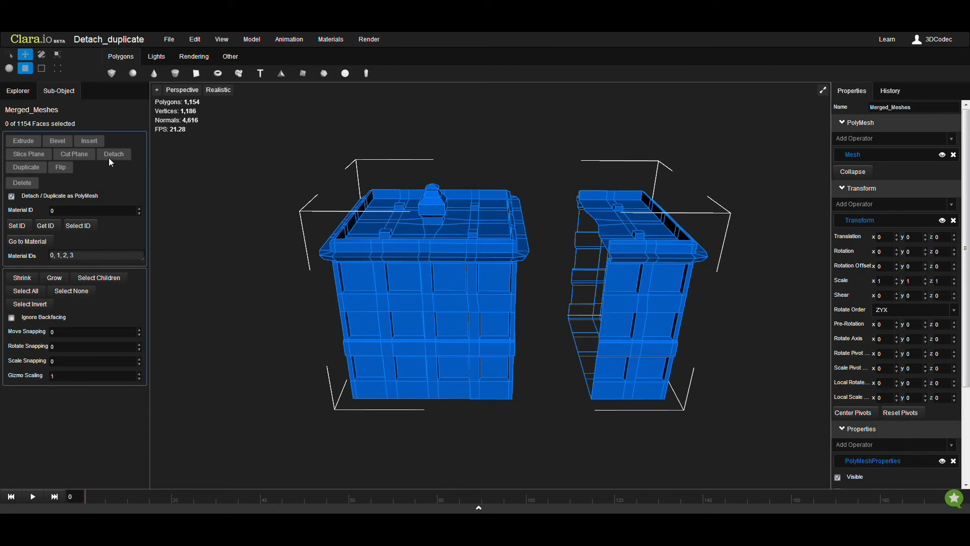
mouse_move(99, 133)
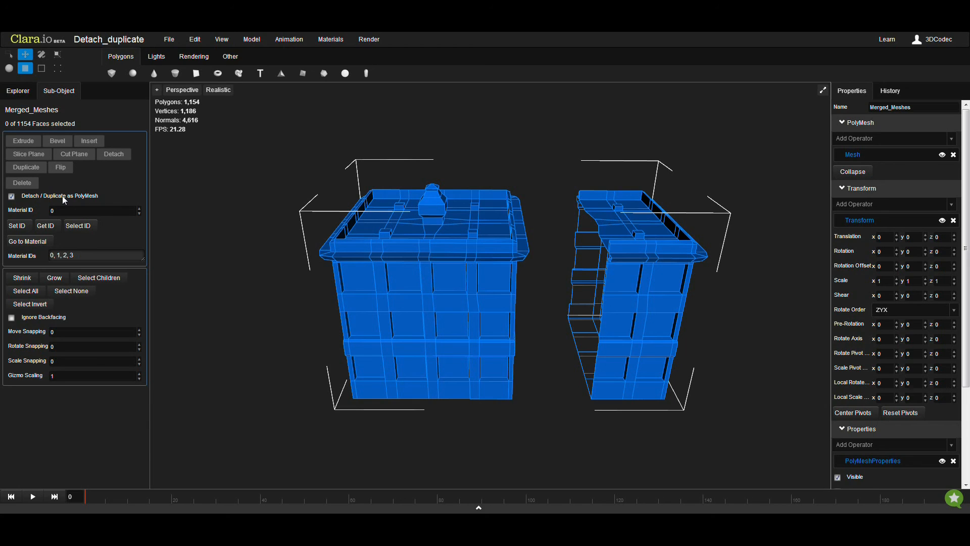
mouse_move(390, 152)
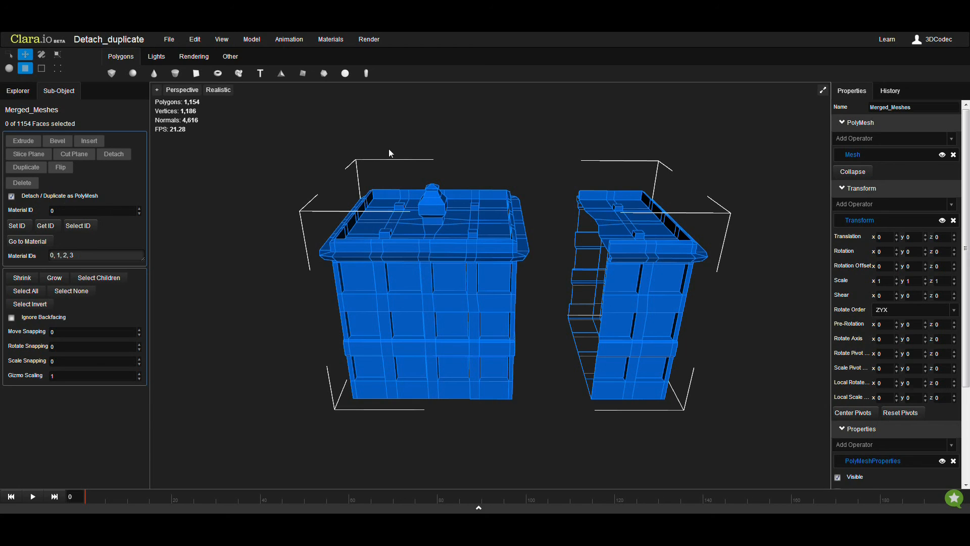